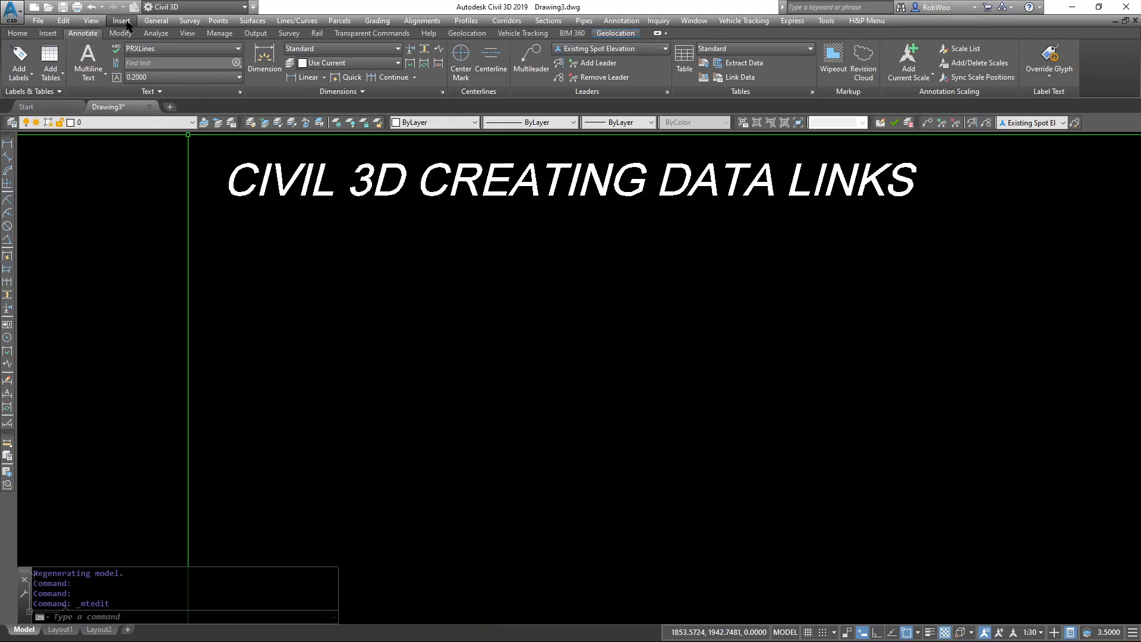
# Show the Insert ribbon tools for bringing external data into the drawing
pyautogui.click(63, 20)
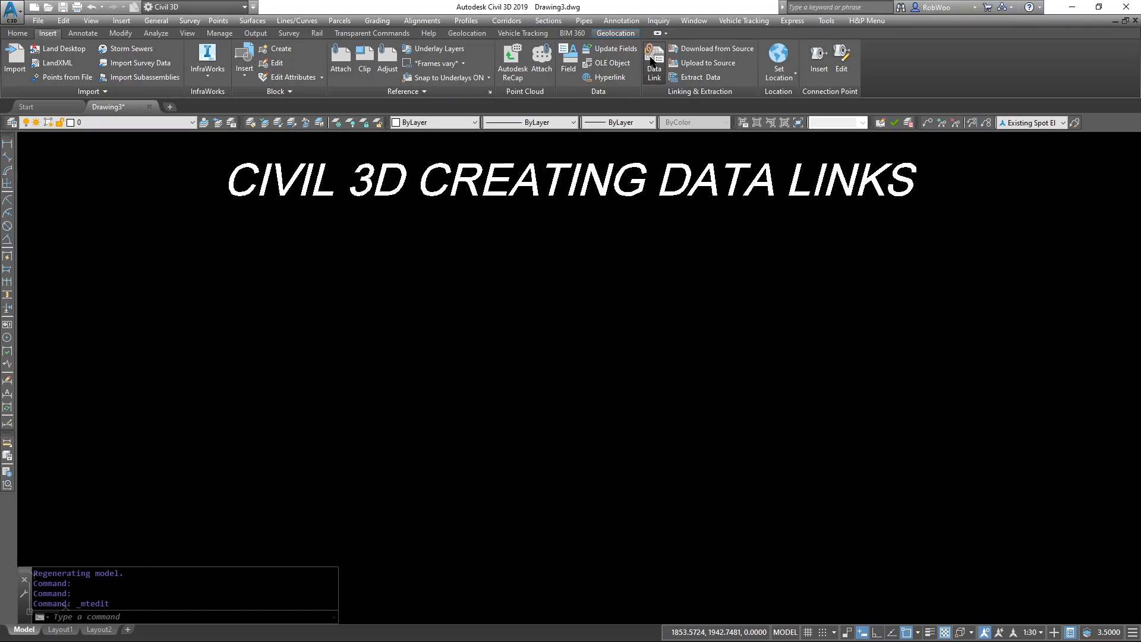
# Start a new Excel data link in the Data Link Manager and name it test1
pyautogui.click(652, 62)
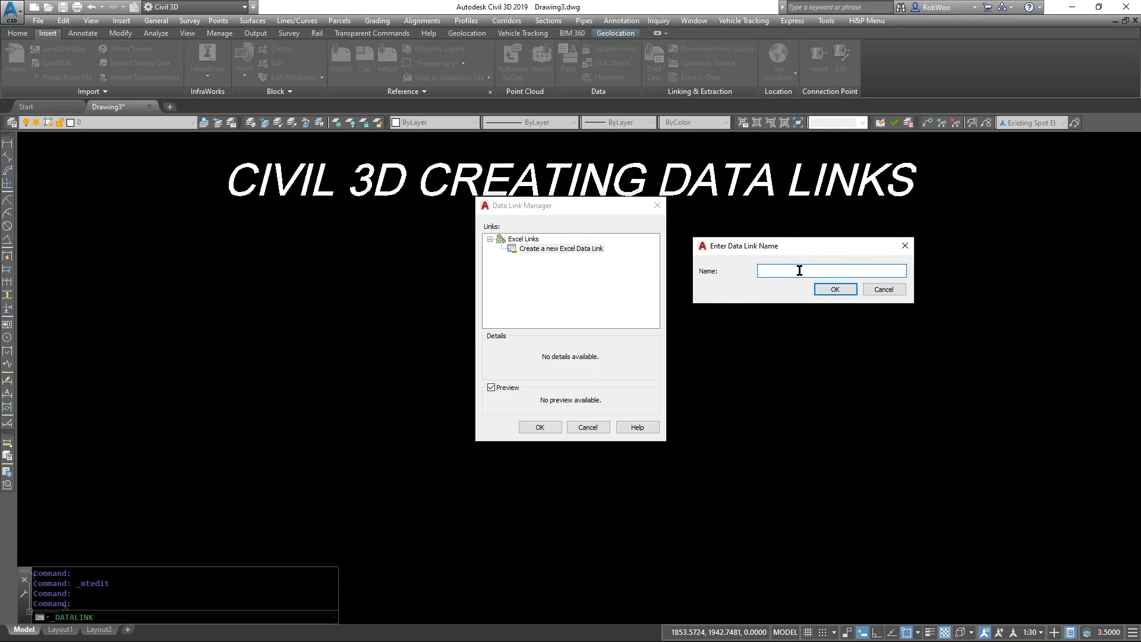
pyautogui.write('test1')
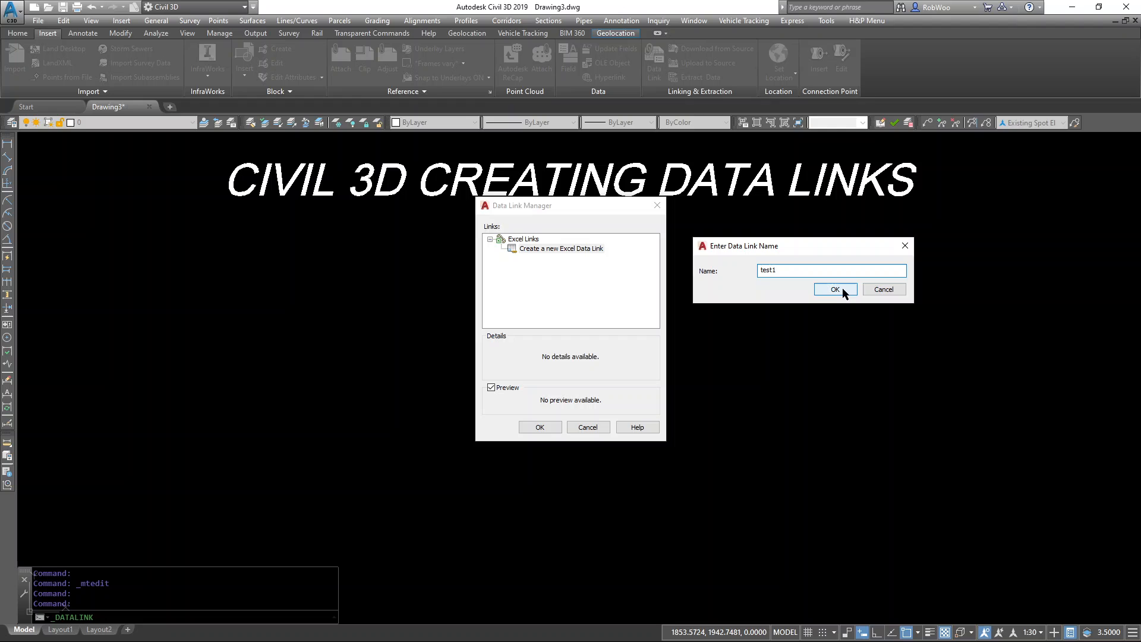
pyautogui.click(834, 289)
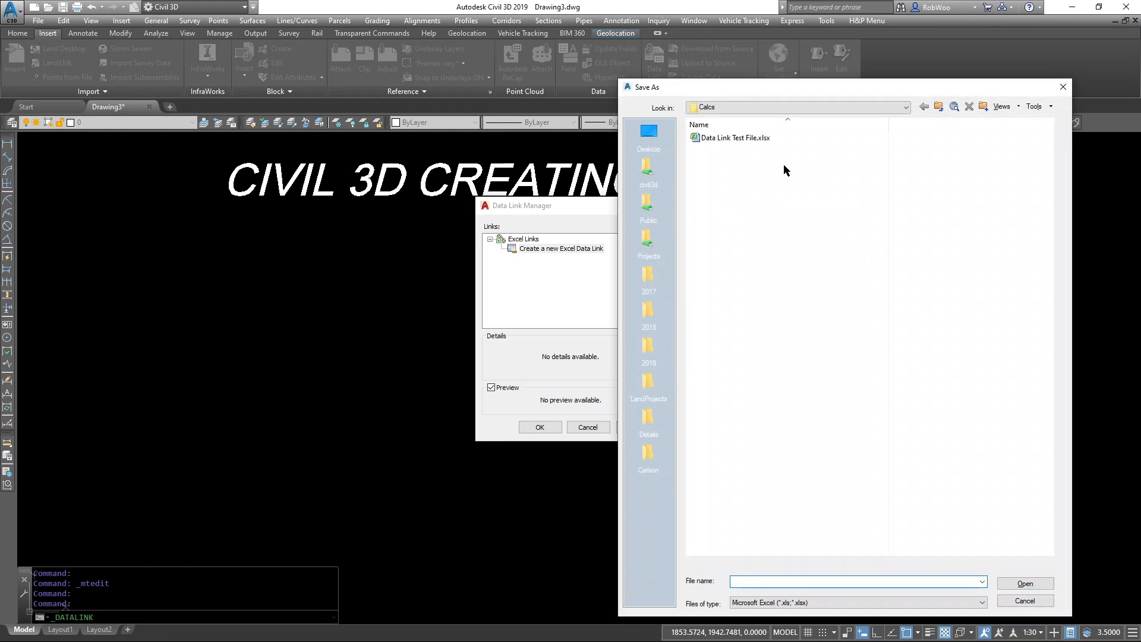
# Point the link at Data Link Test File.xlsx, linking the entire Sheet1, and create it
pyautogui.click(906, 107)
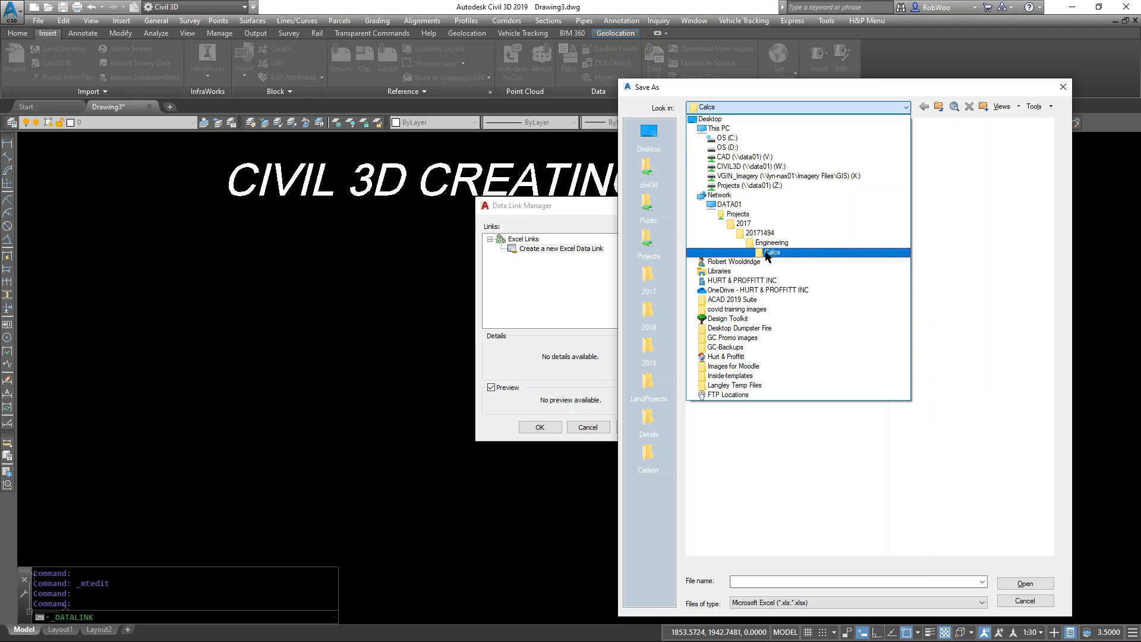
pyautogui.doubleClick(770, 252)
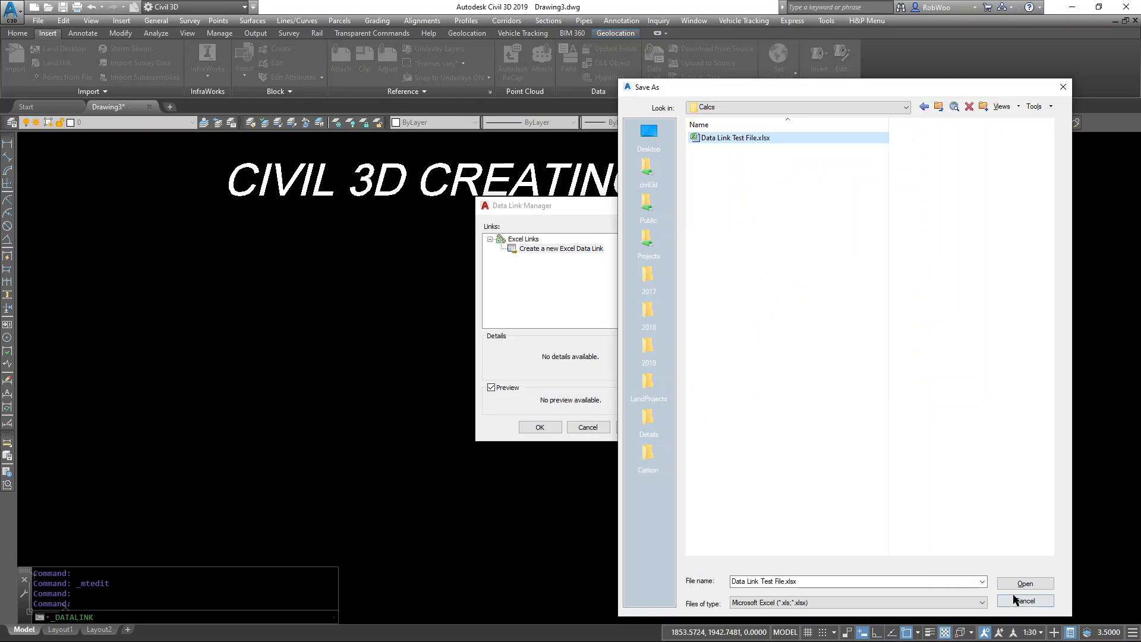
pyautogui.click(1024, 582)
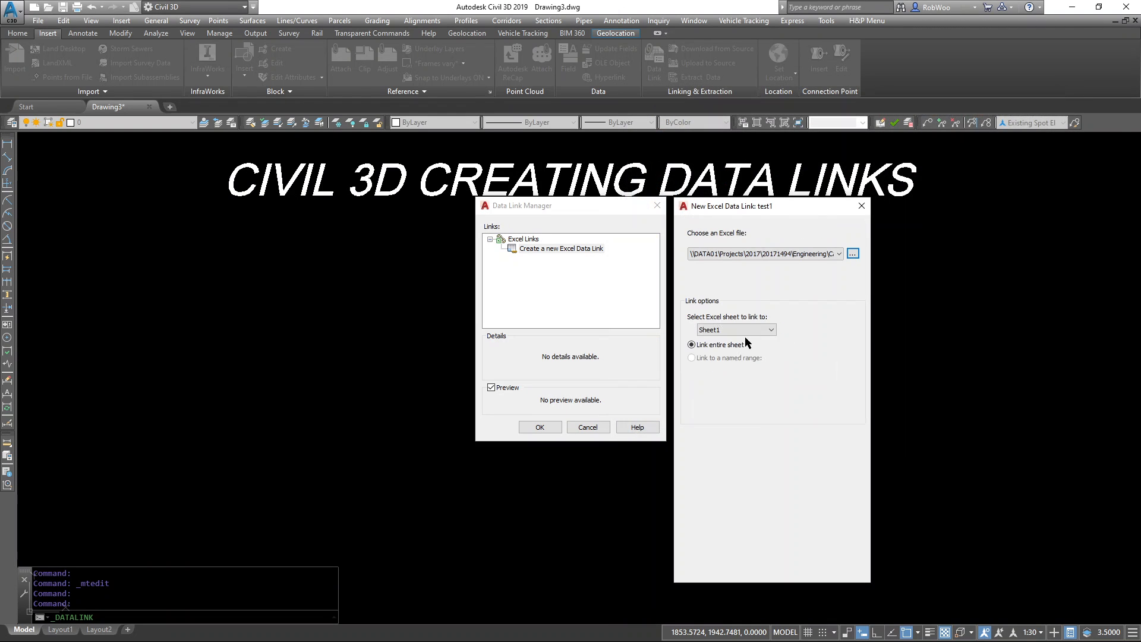
pyautogui.click(858, 568)
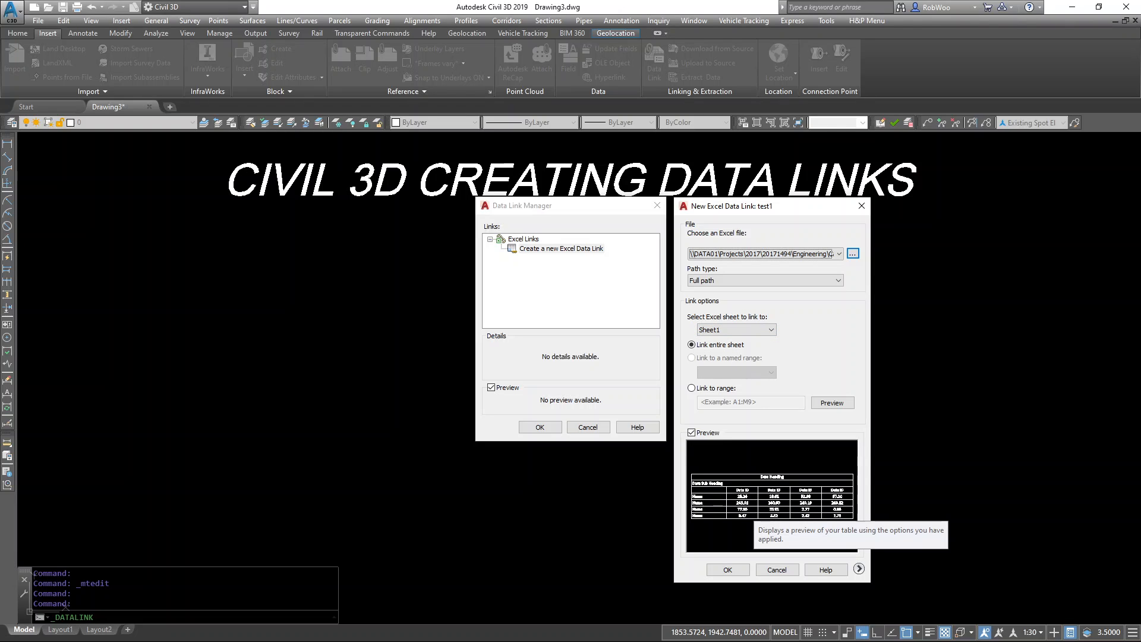
pyautogui.click(726, 570)
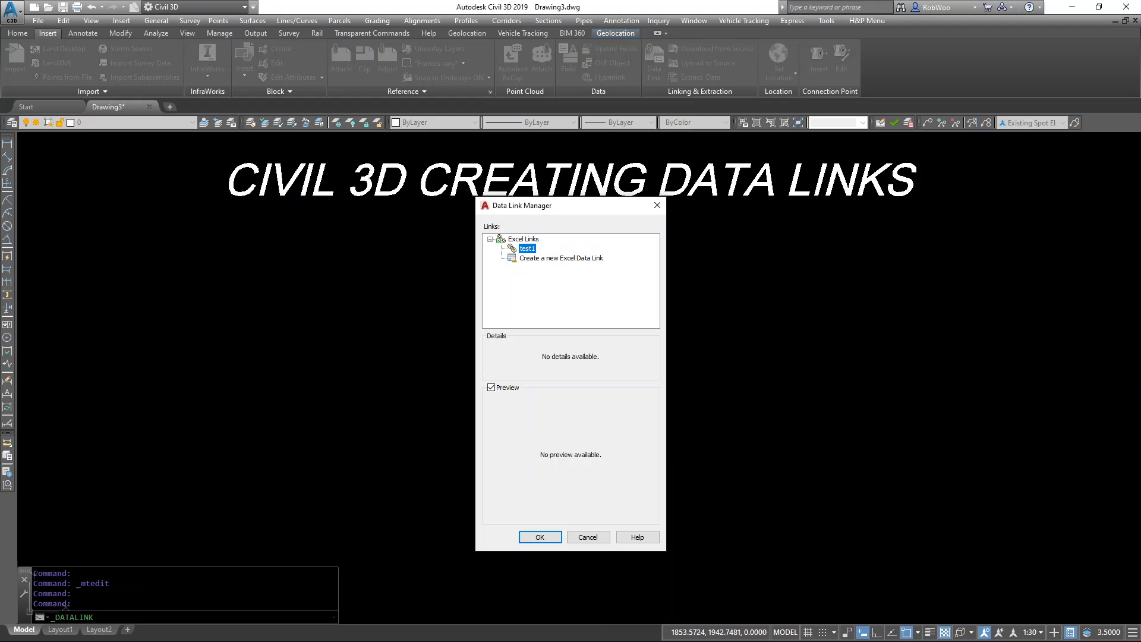
# Review the test1 link's details and preview, then close the manager
pyautogui.click(526, 248)
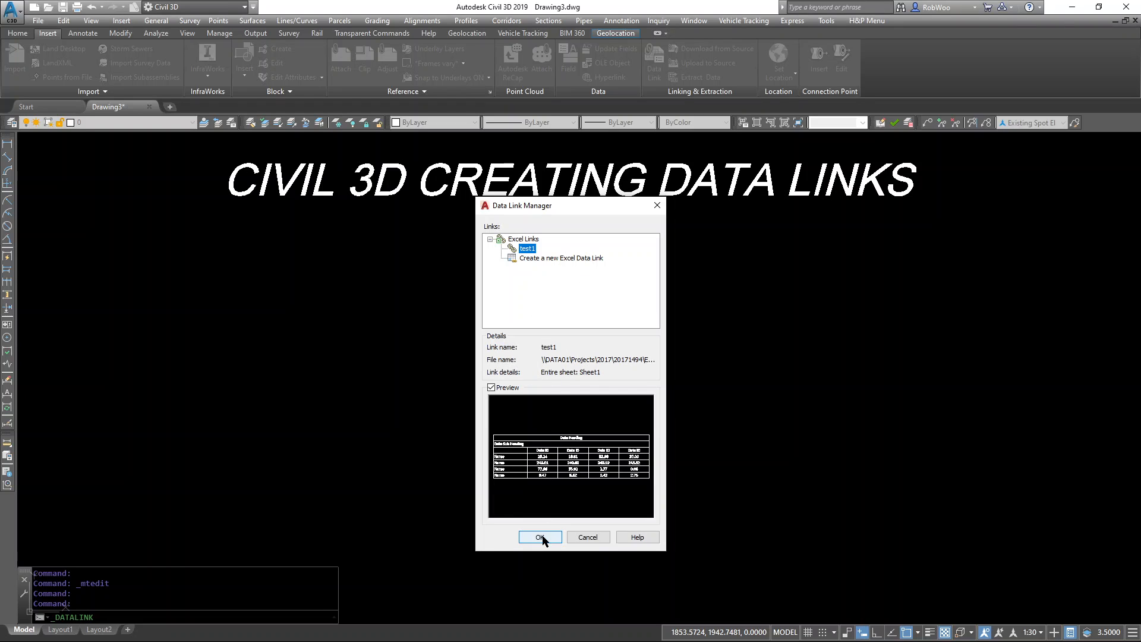
pyautogui.click(539, 538)
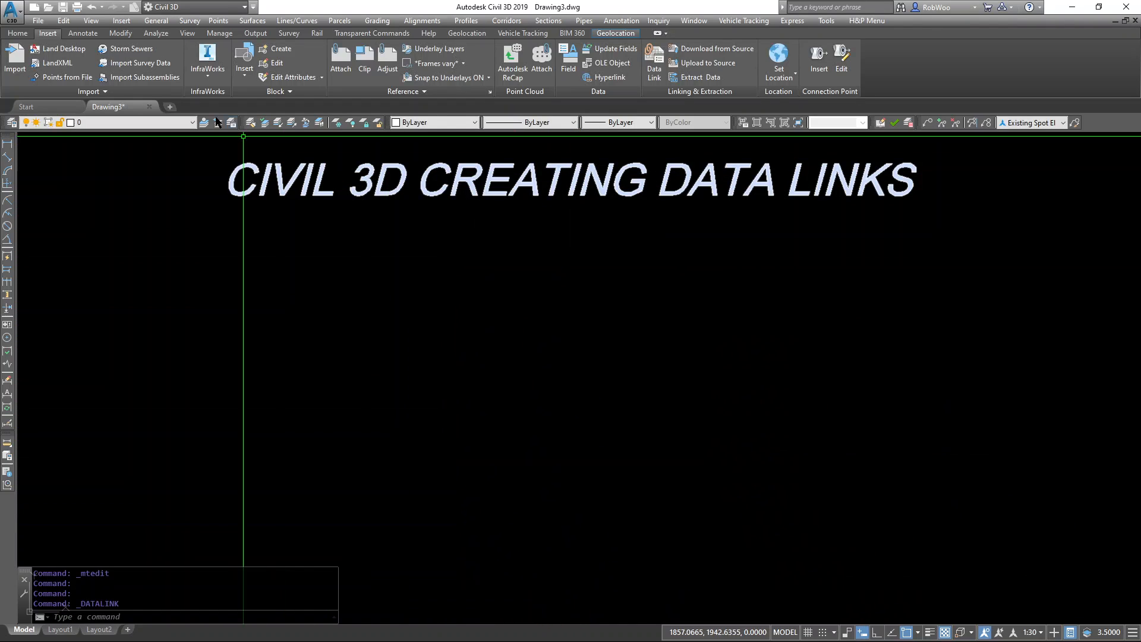
# Insert a table sourced from the test1 data link and place it below the title
pyautogui.click(83, 33)
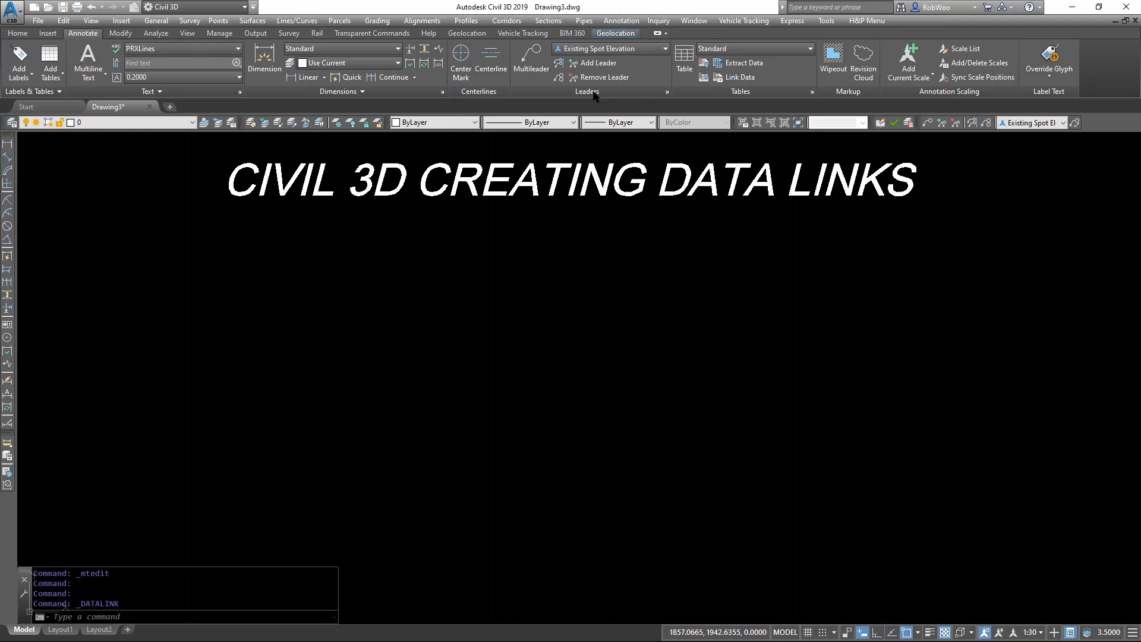
pyautogui.moveTo(82, 42)
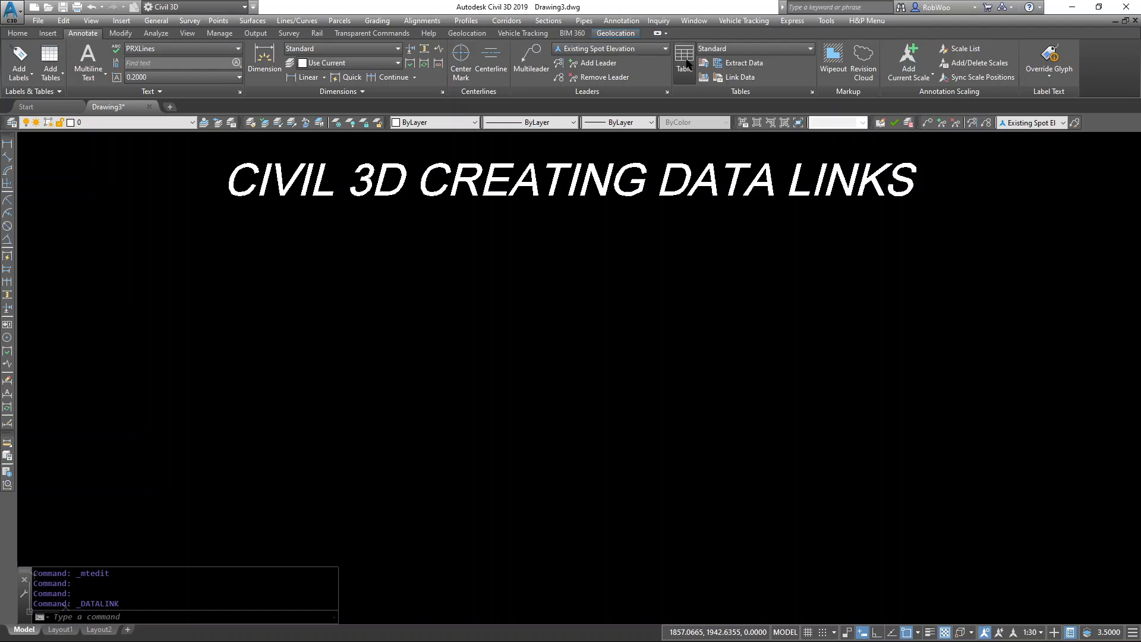
pyautogui.click(682, 59)
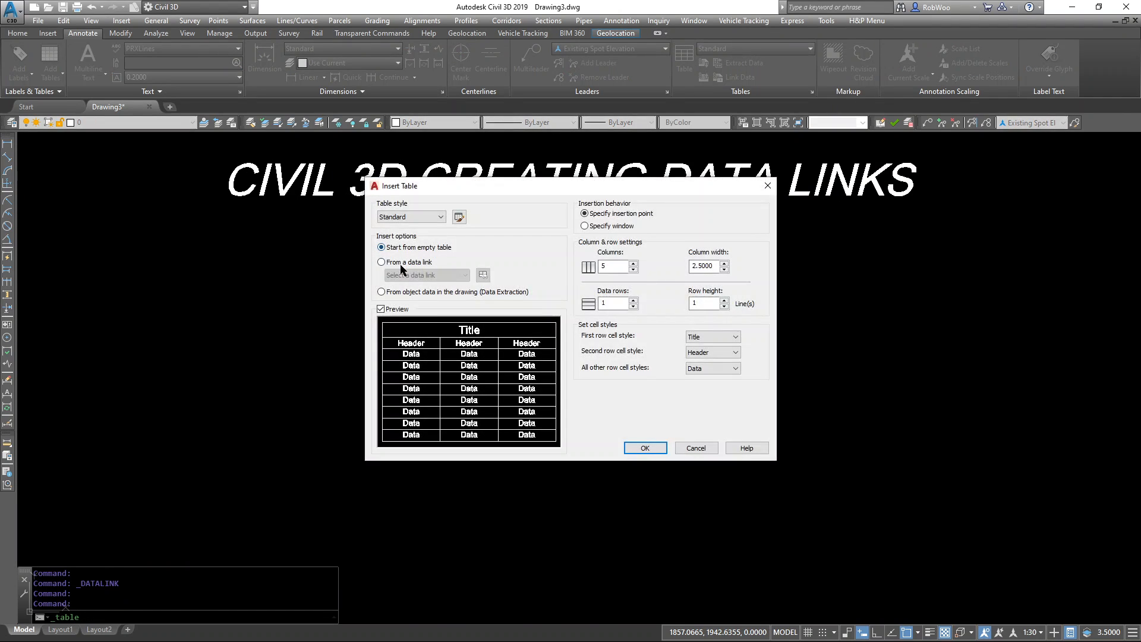
pyautogui.click(382, 261)
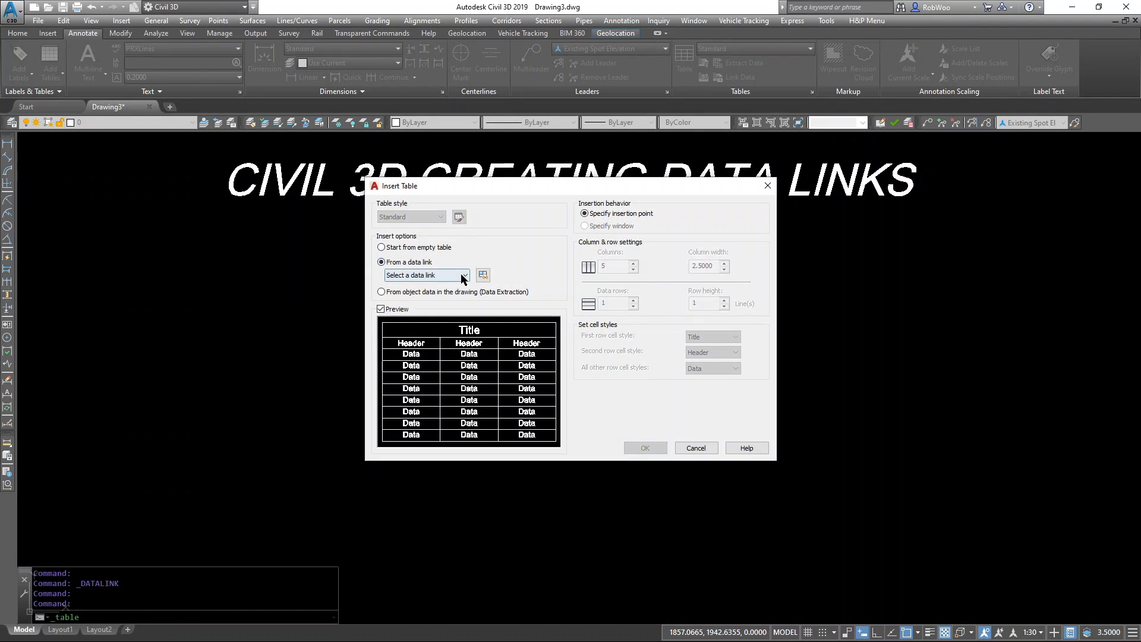
pyautogui.click(465, 274)
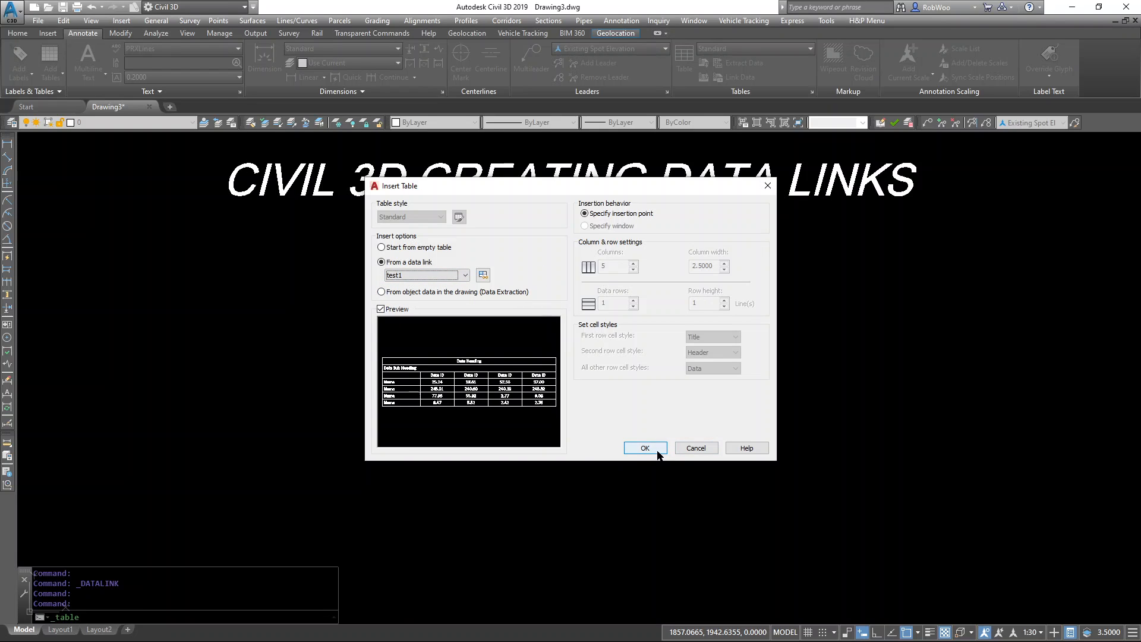
pyautogui.click(643, 448)
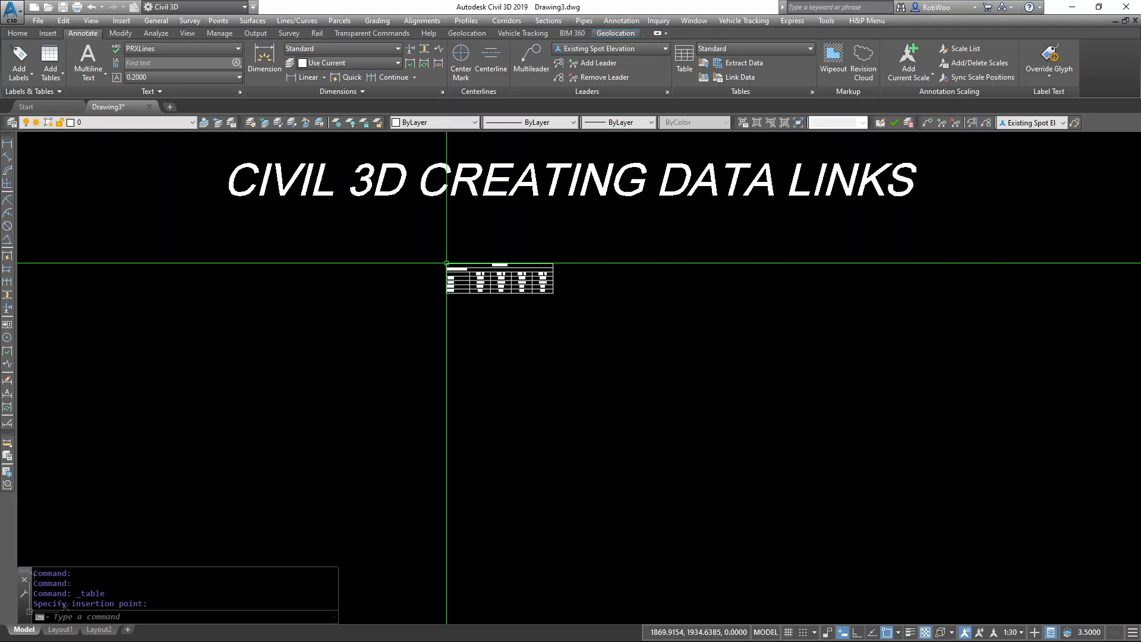
pyautogui.click(659, 287)
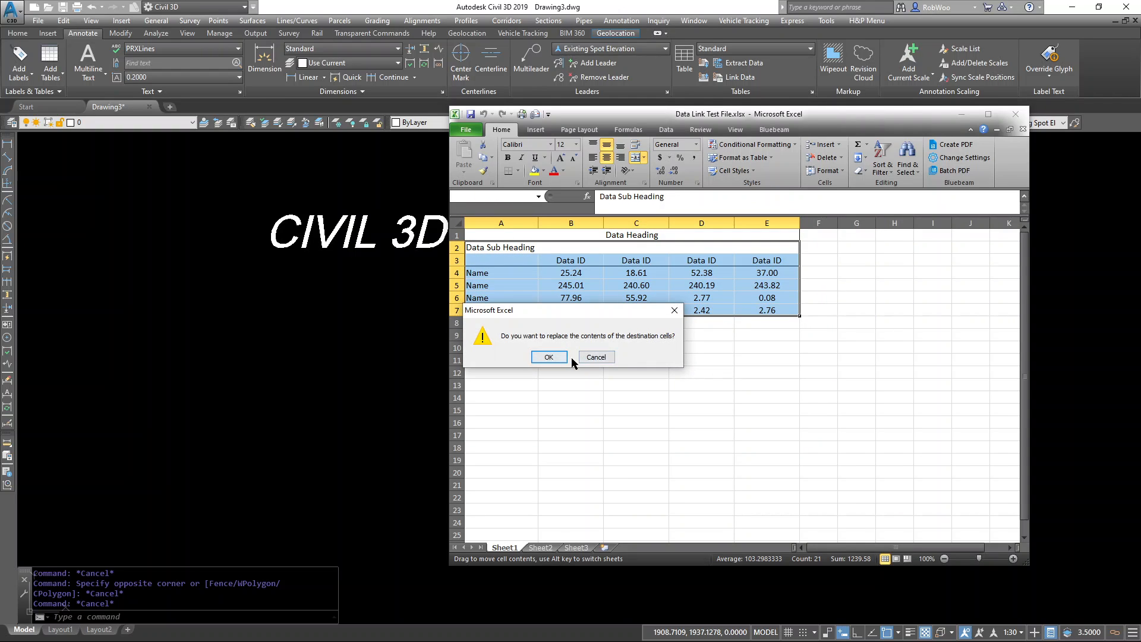
# Copy the A1:E7 Data Heading range in Excel and return to the drawing
pyautogui.click(549, 357)
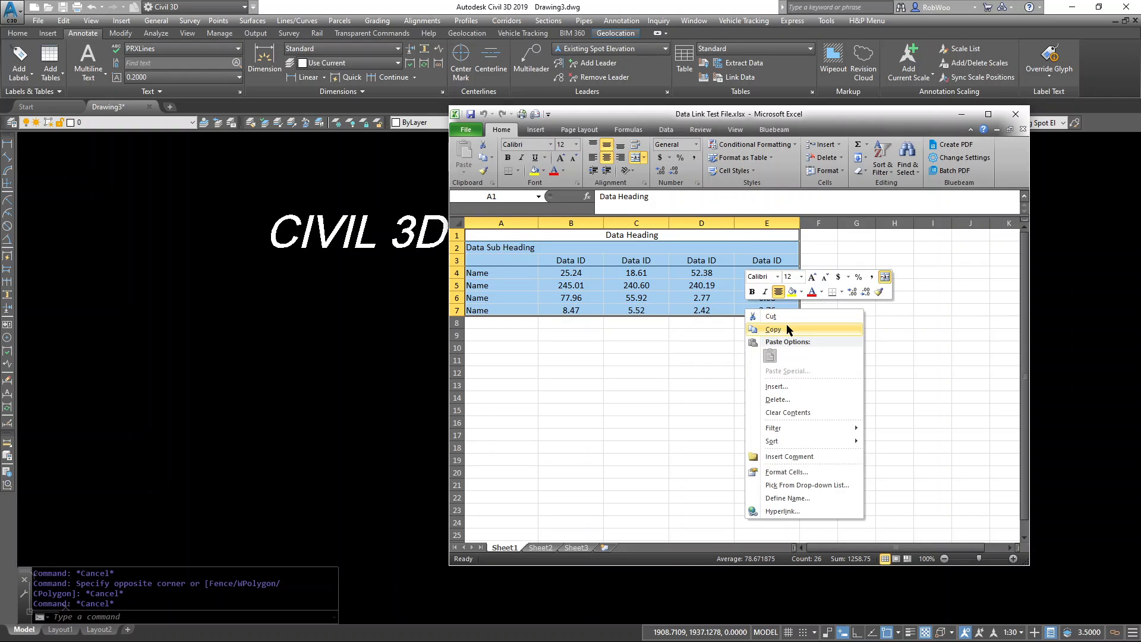
pyautogui.click(772, 329)
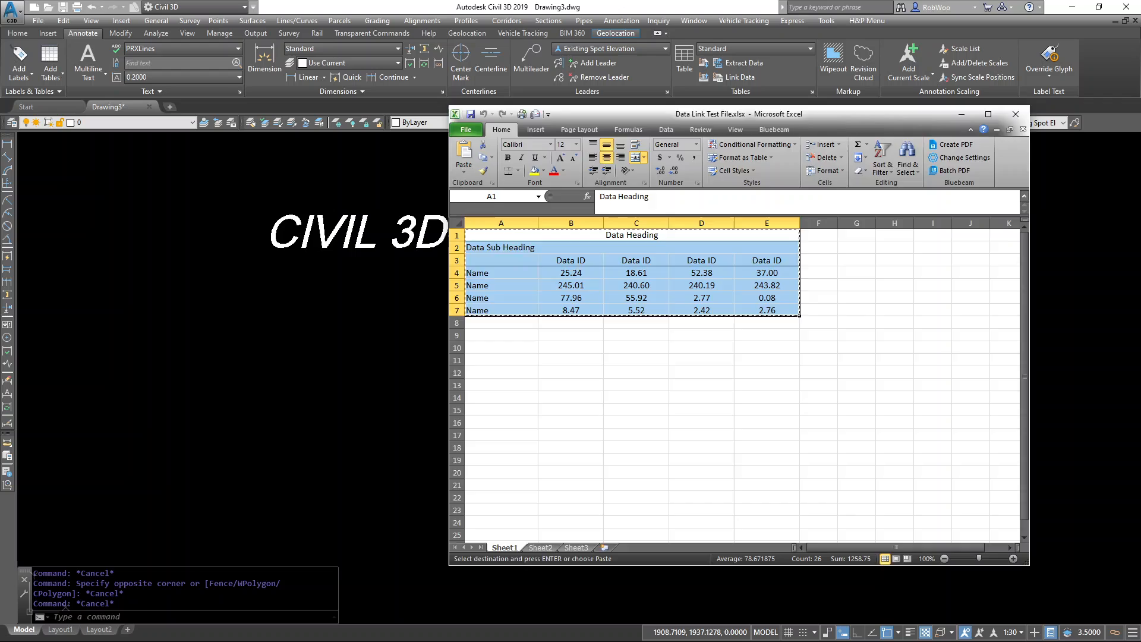
pyautogui.click(63, 21)
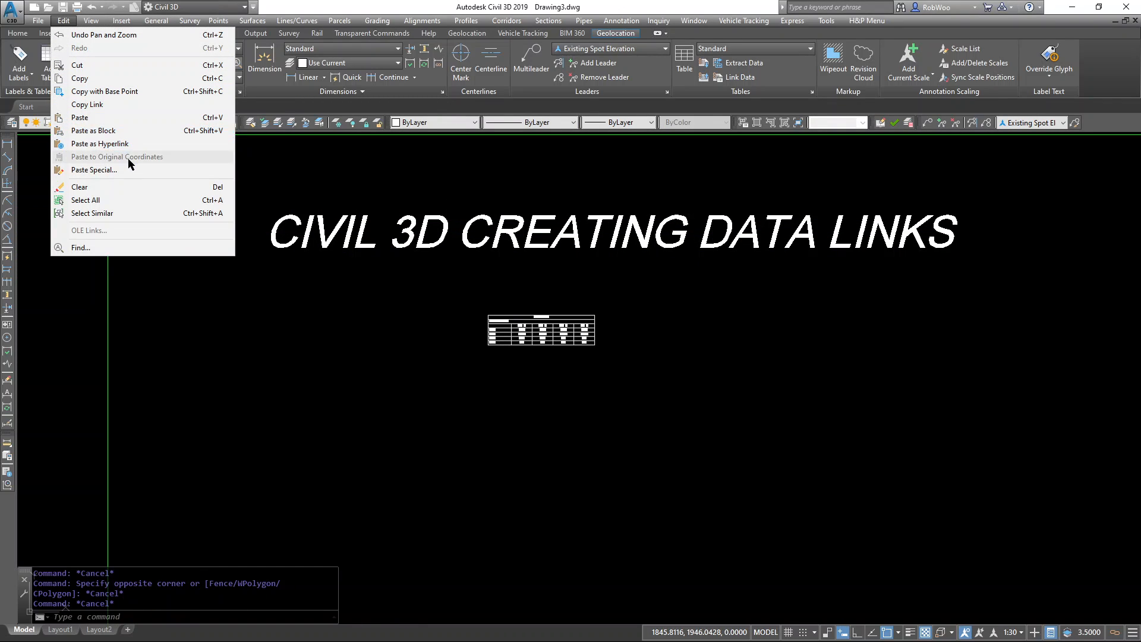
# Paste Special the range as a linked Microsoft Excel Worksheet beside the data-link table
pyautogui.click(93, 170)
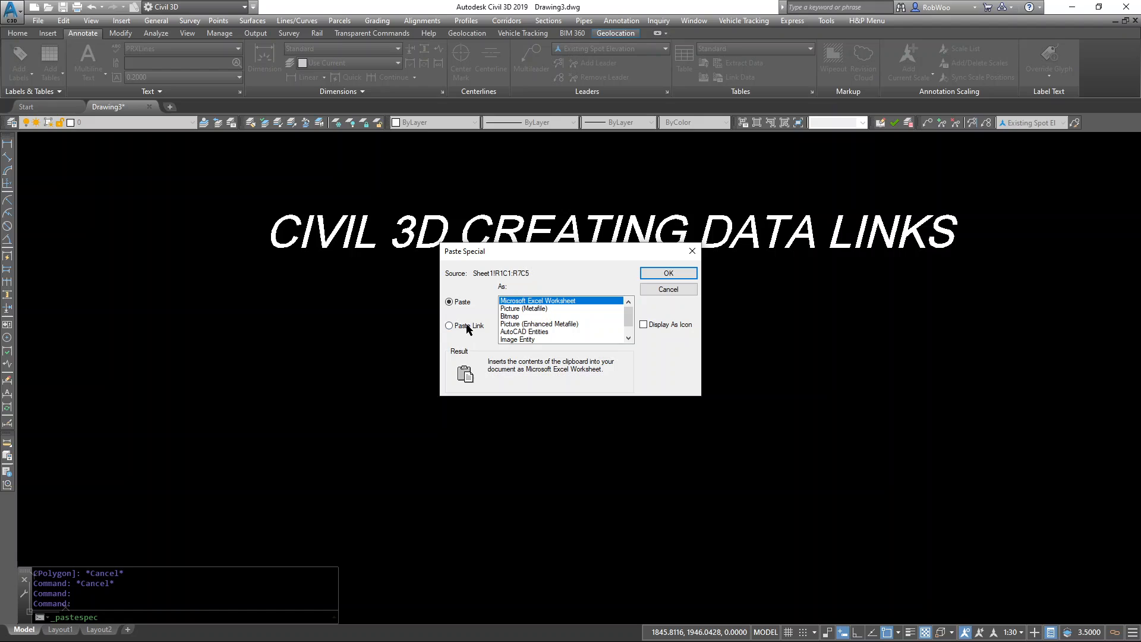
pyautogui.click(449, 326)
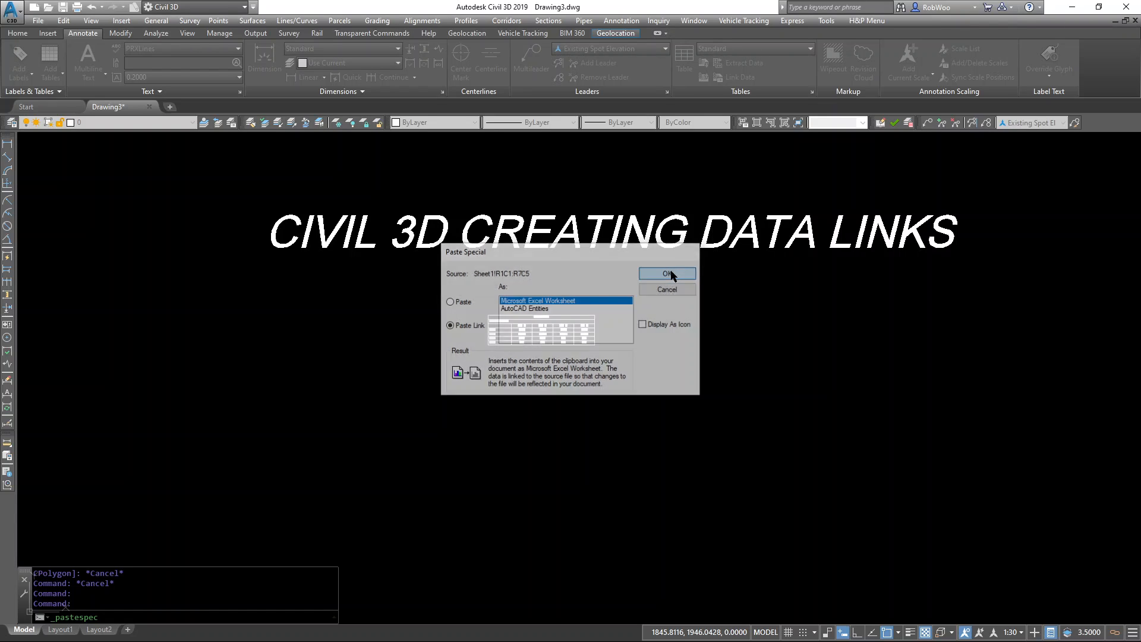
pyautogui.click(666, 273)
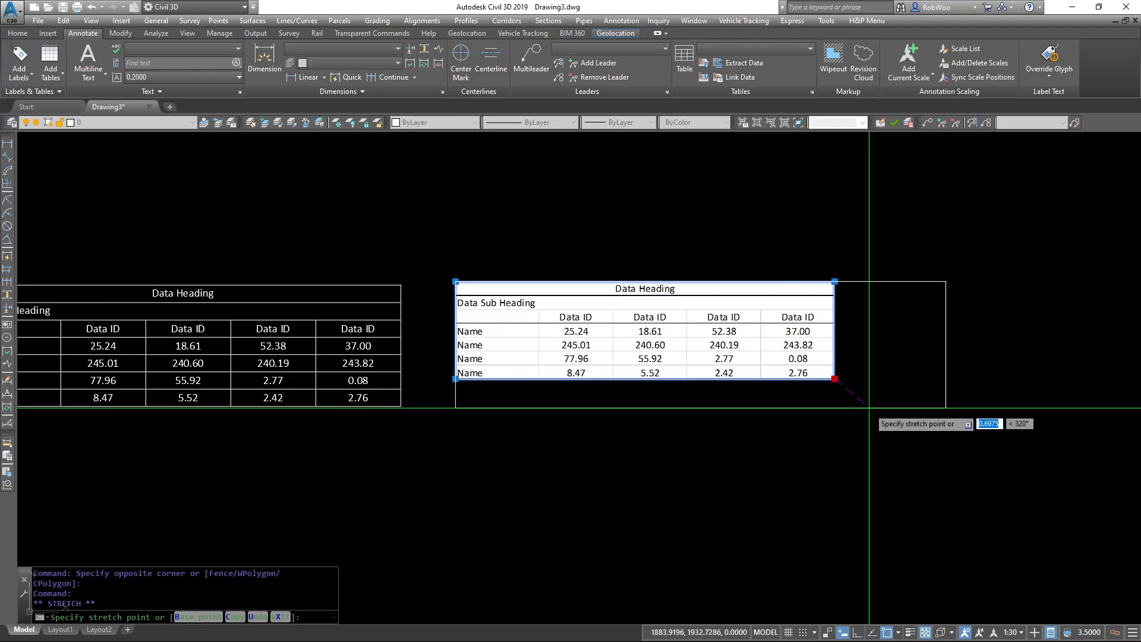
pyautogui.press('Escape')
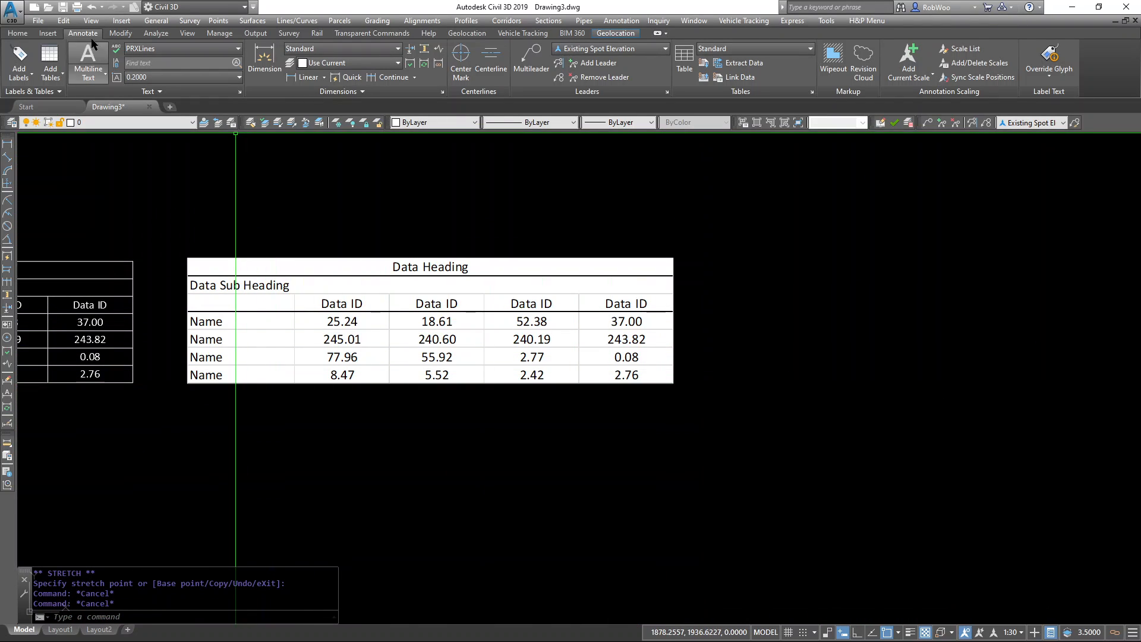
# Paste Special the range again as a linked set of AutoCAD Entities
pyautogui.click(93, 170)
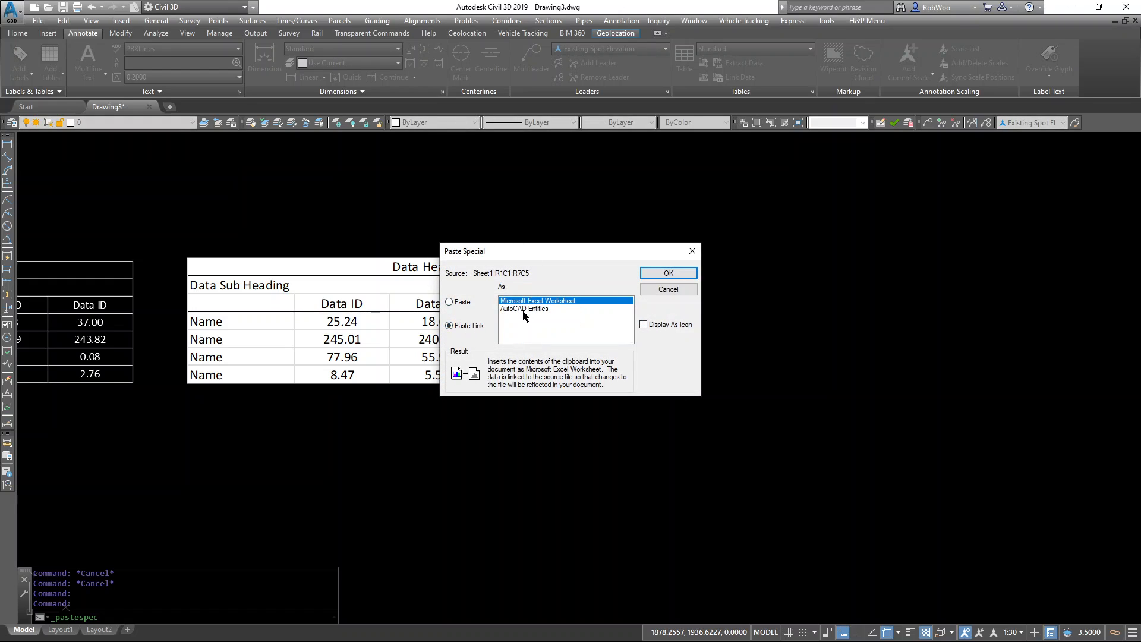
pyautogui.click(523, 308)
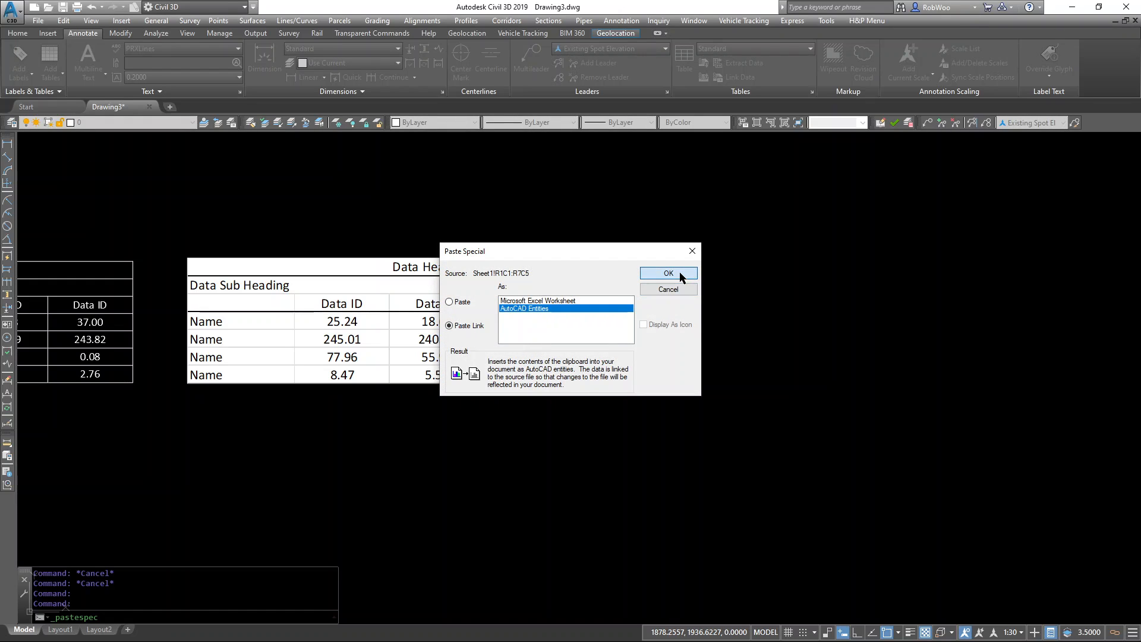
pyautogui.click(667, 273)
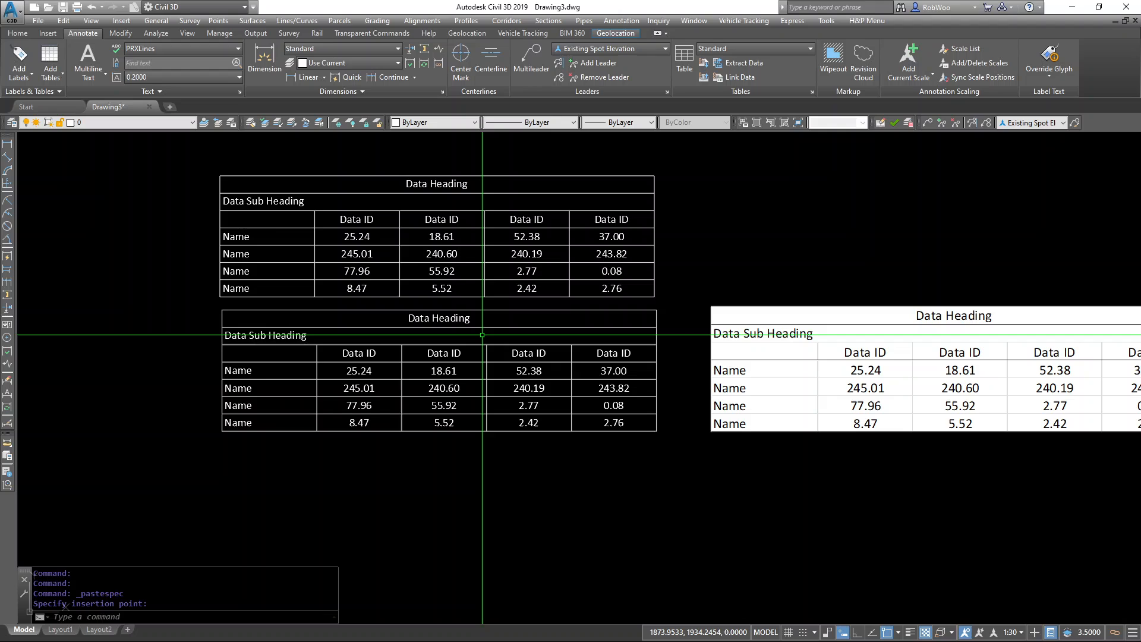
pyautogui.moveTo(497, 251)
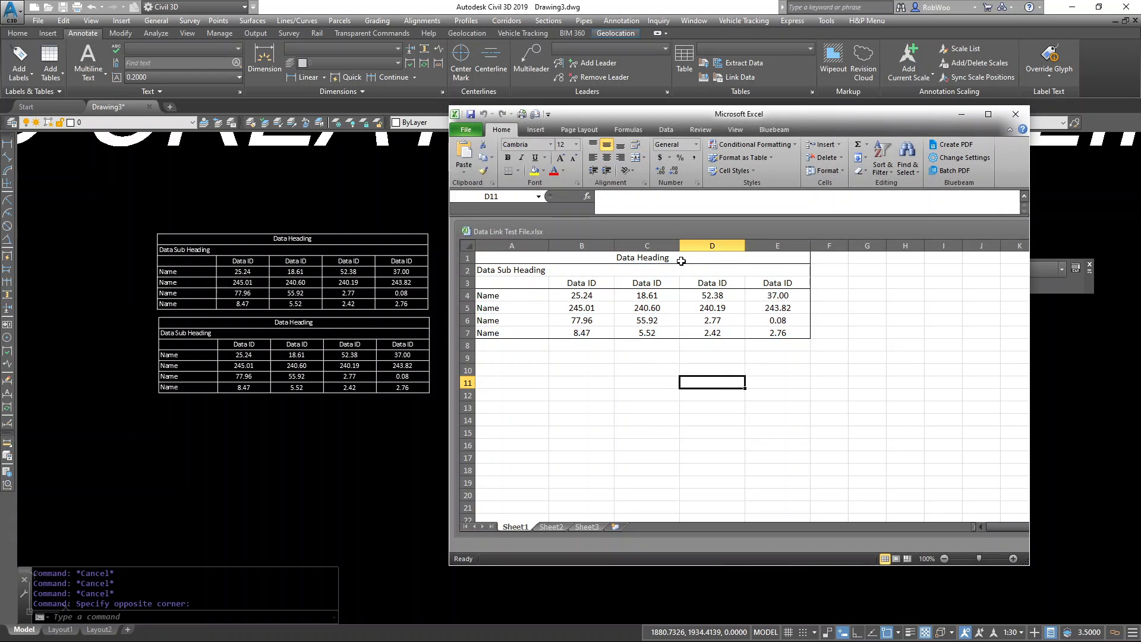
# Bold the Data Heading cell, center the Data Sub Heading, and choose borders for the Data ID row
pyautogui.click(642, 257)
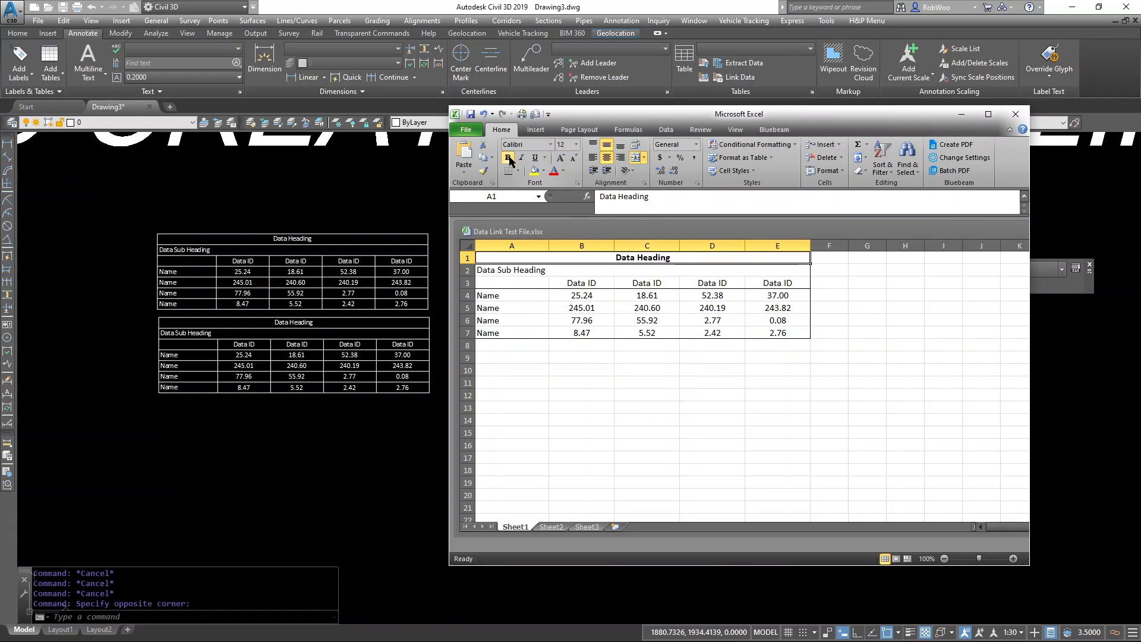
pyautogui.click(576, 144)
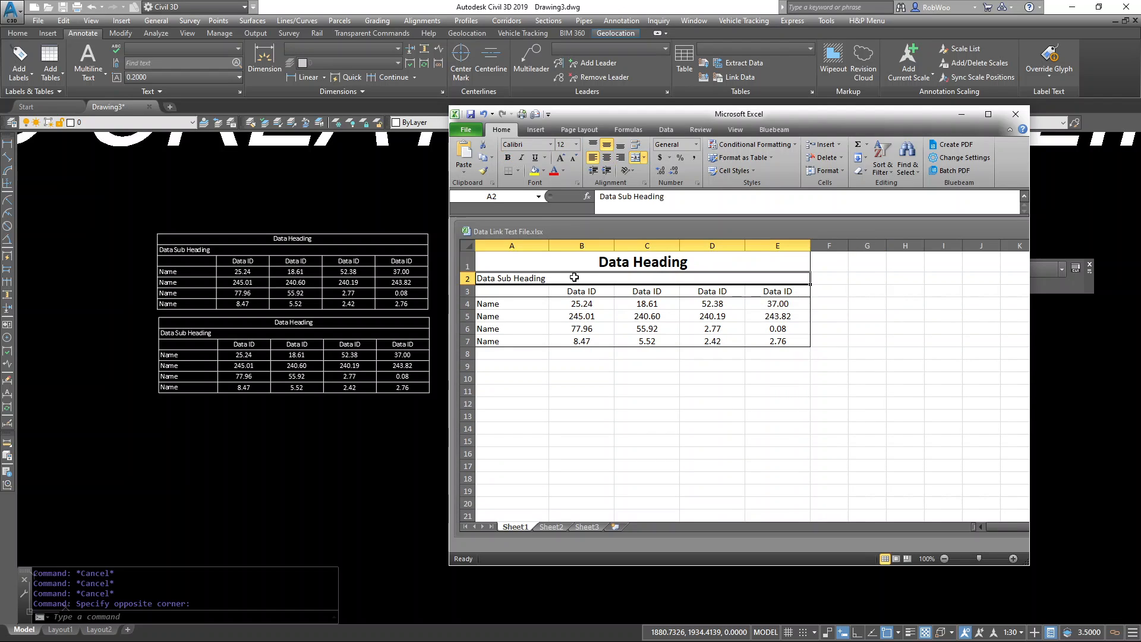
pyautogui.click(620, 157)
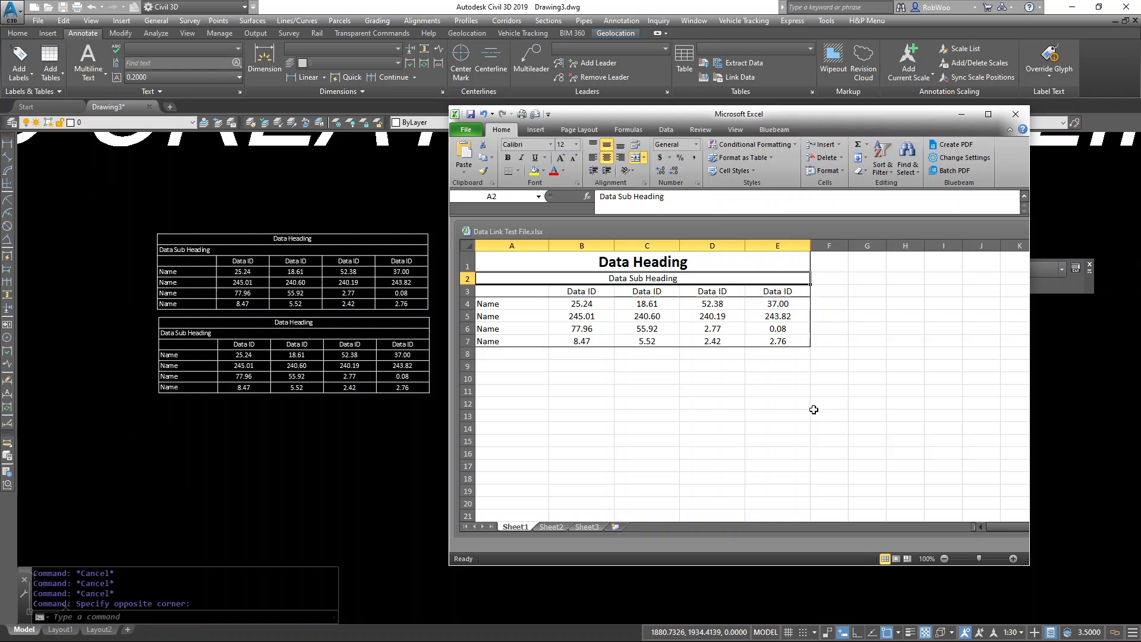
pyautogui.click(829, 416)
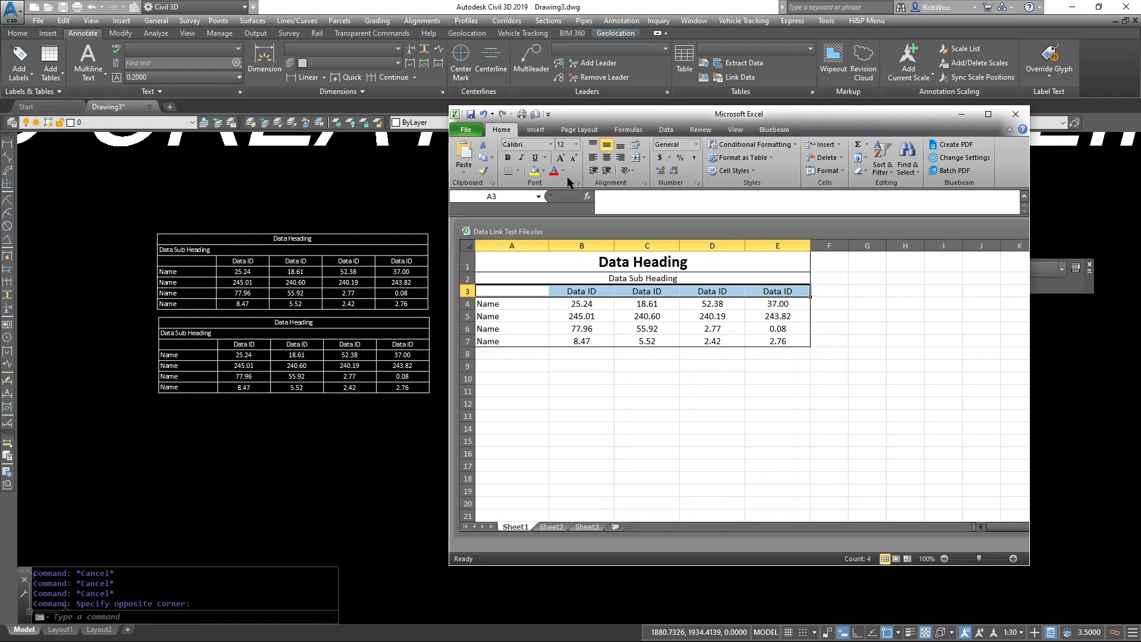
pyautogui.click(511, 170)
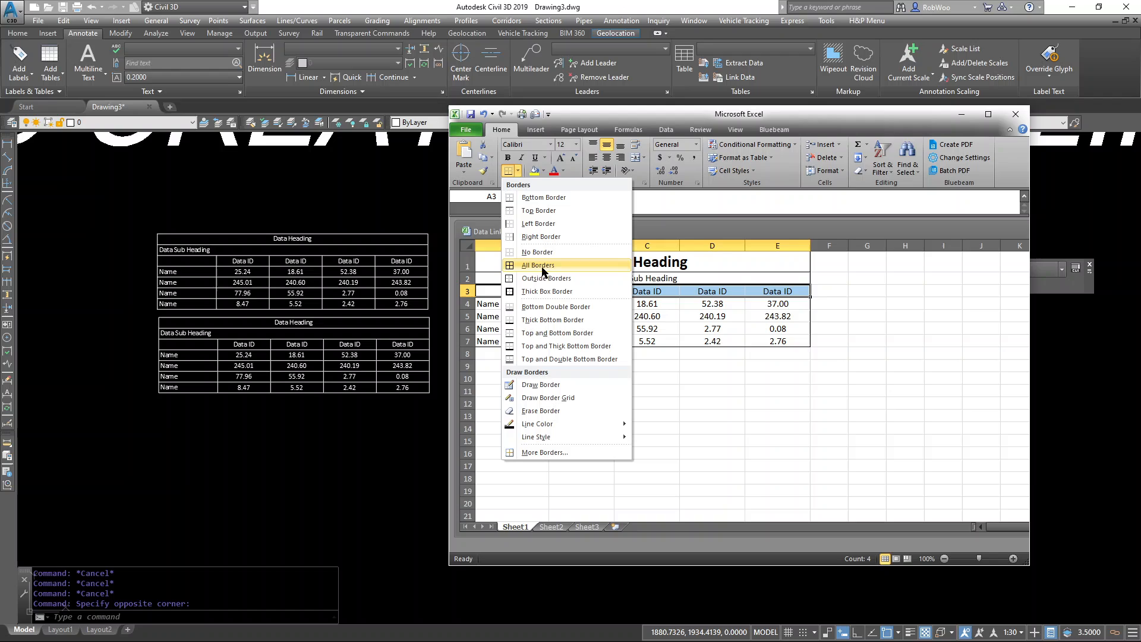
pyautogui.moveTo(539, 278)
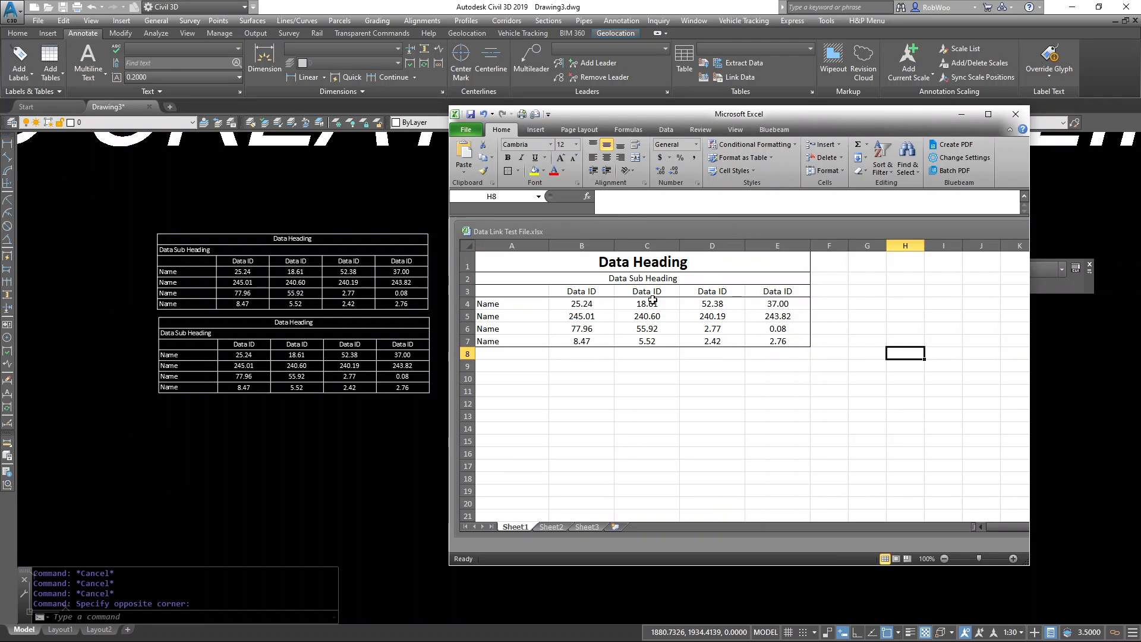
pyautogui.moveTo(962, 135)
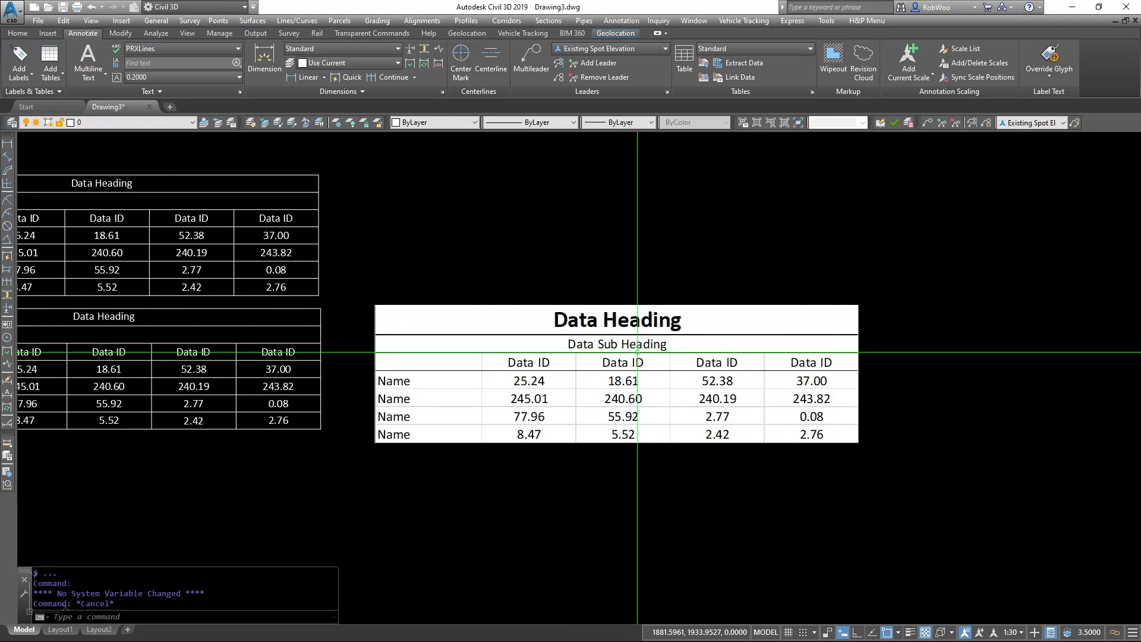
pyautogui.moveTo(590, 344)
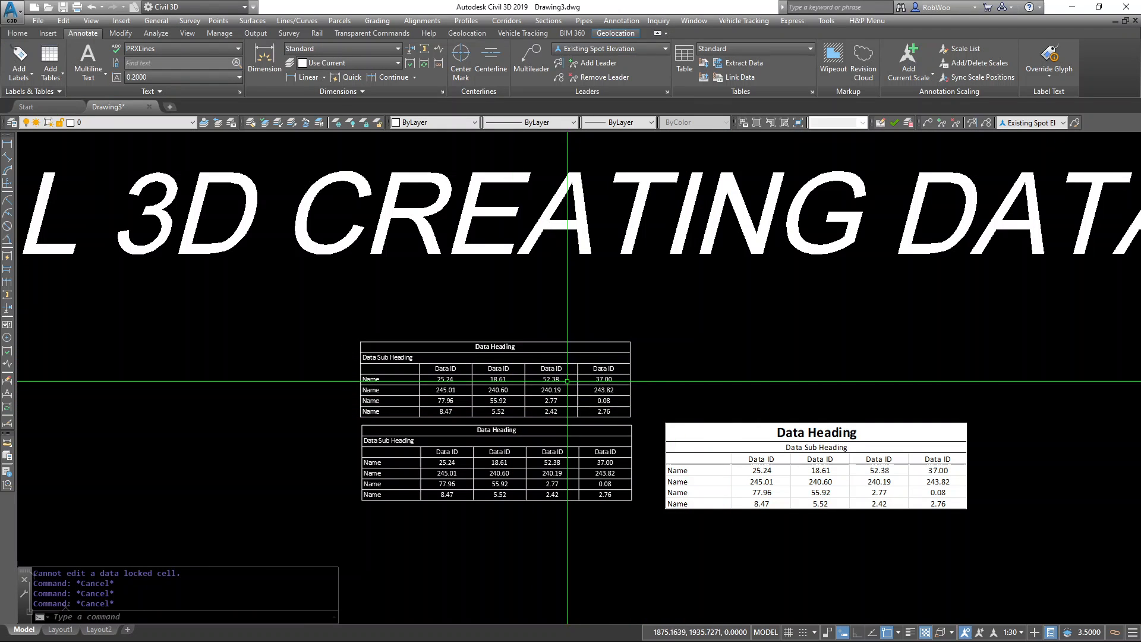
pyautogui.moveTo(531, 379)
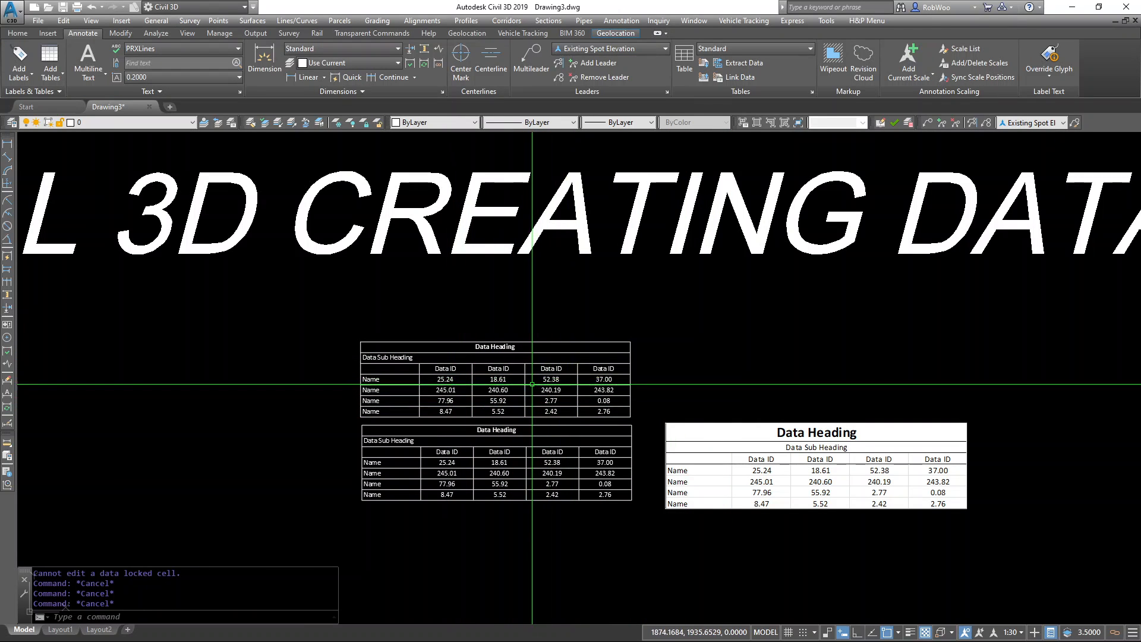